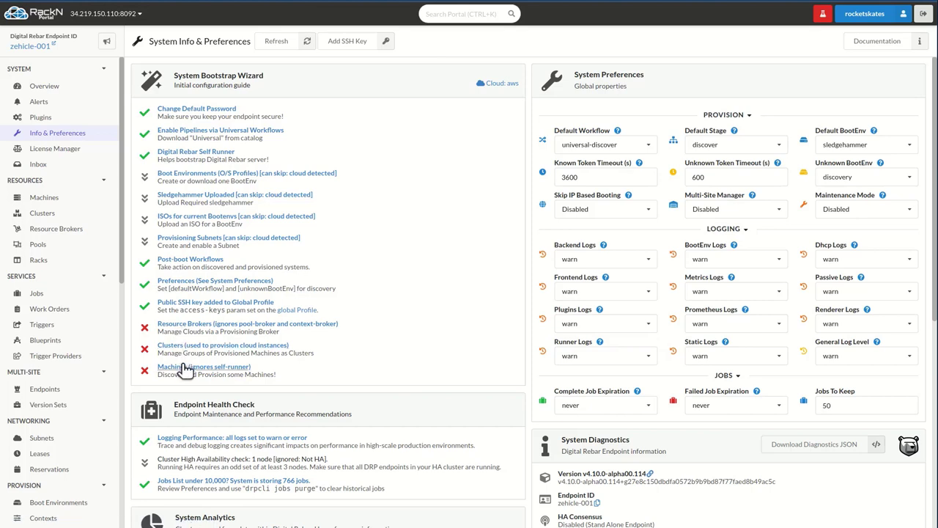
mouse_move(183, 367)
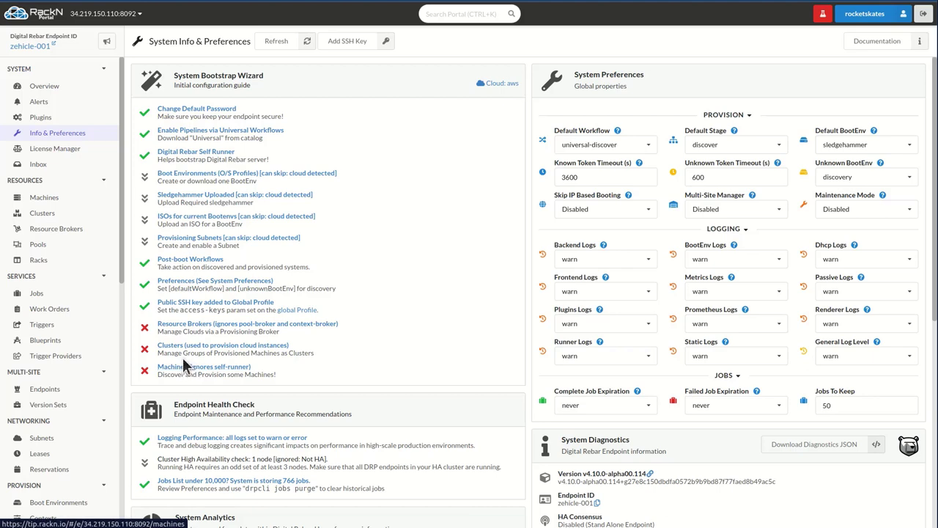
- Open the Machines list, which shows the single machine zehicle-001
click(43, 196)
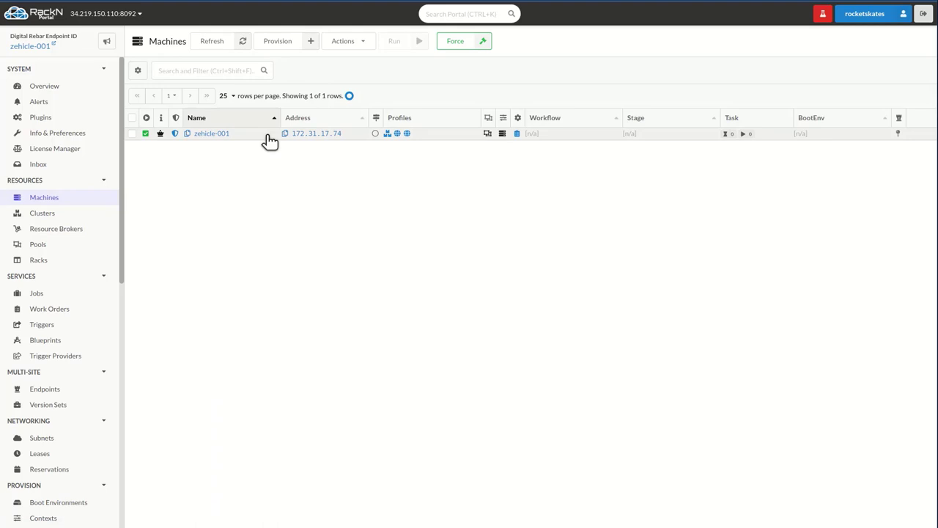
mouse_move(215, 144)
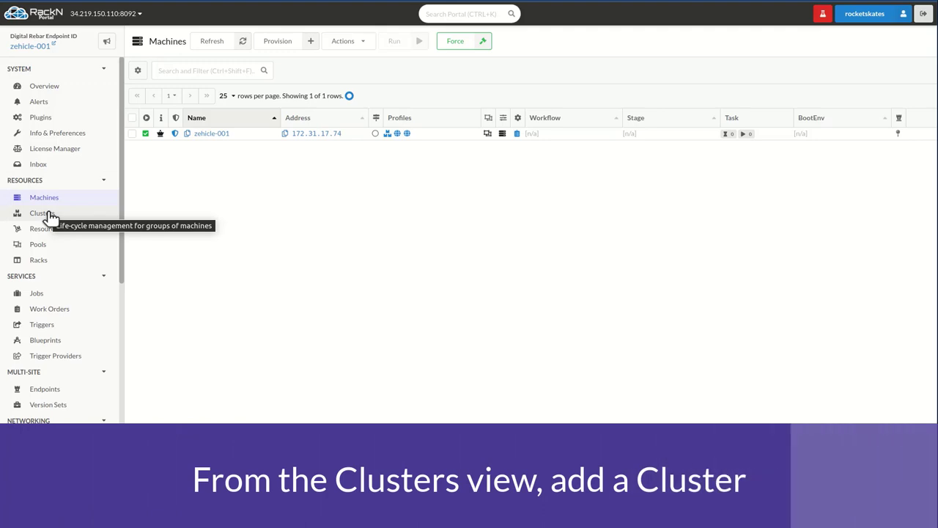
- Add and save cluster lab1010 with context-broker as its broker
click(42, 213)
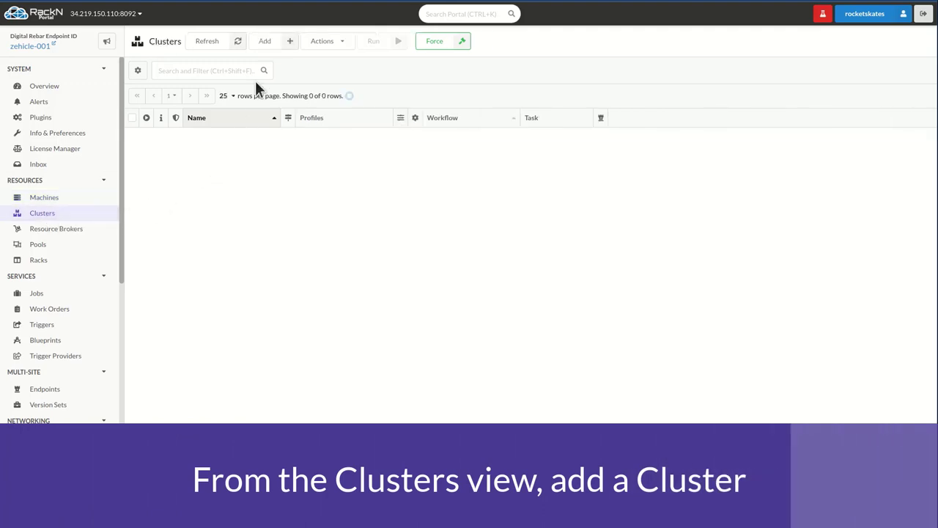
click(265, 40)
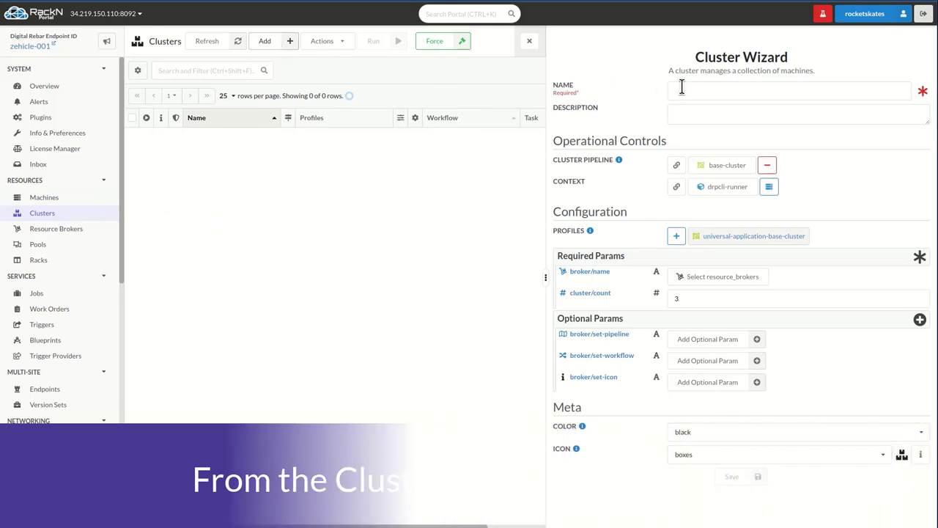
text(test)
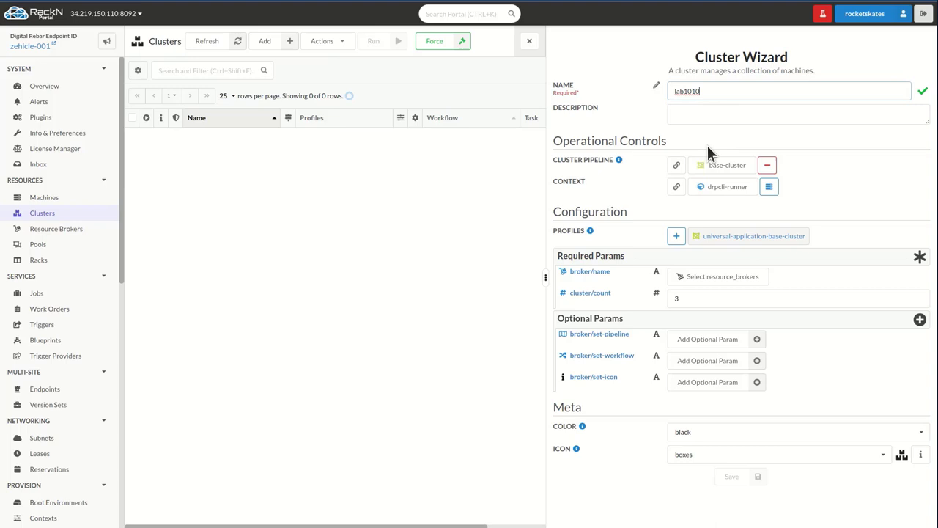
click(721, 276)
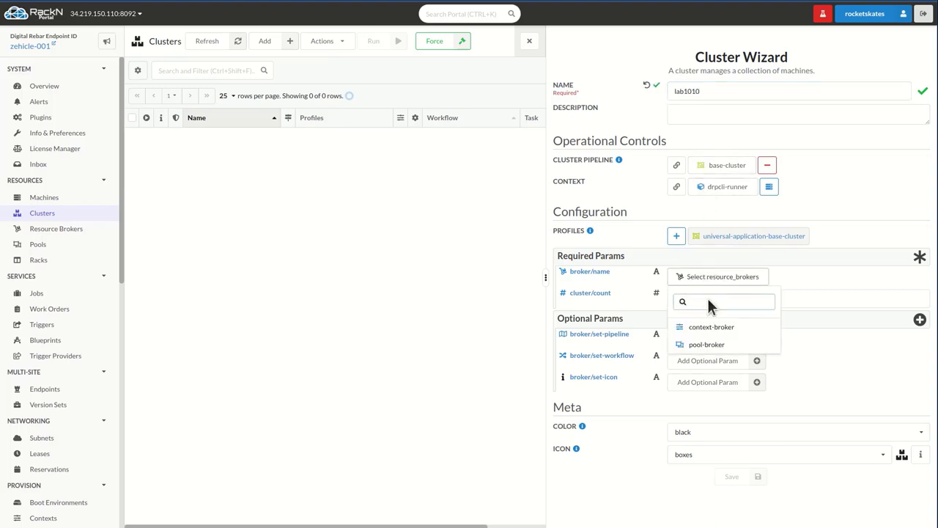
click(711, 327)
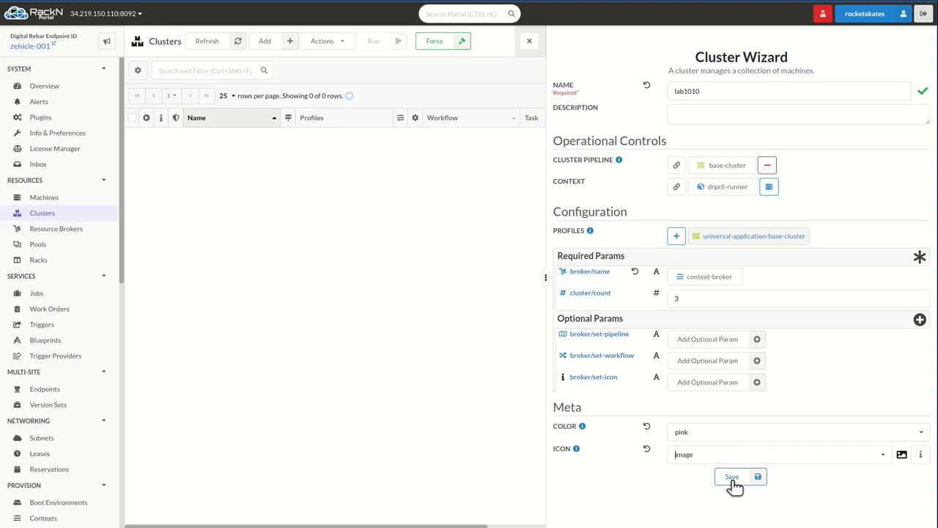
click(731, 476)
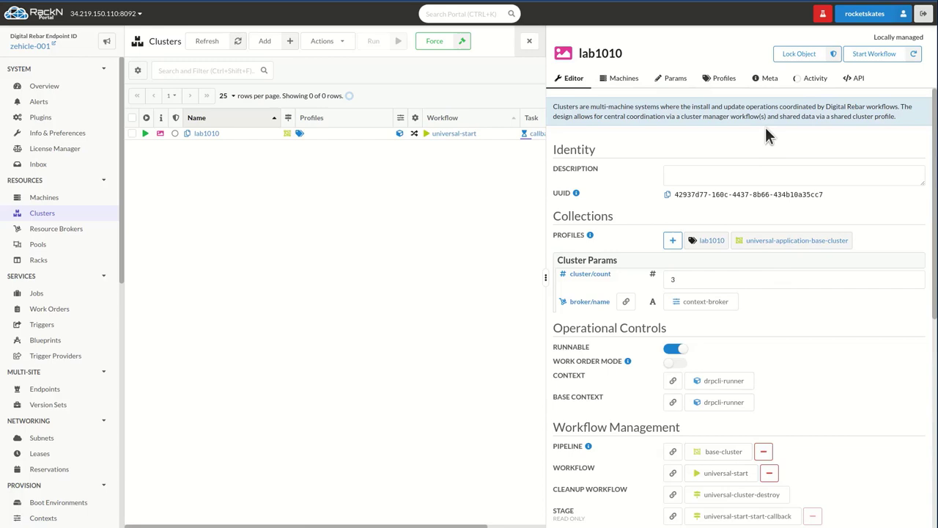
- View lab1010's universal-cluster-provision activity log, 13 of 31 steps done
click(815, 77)
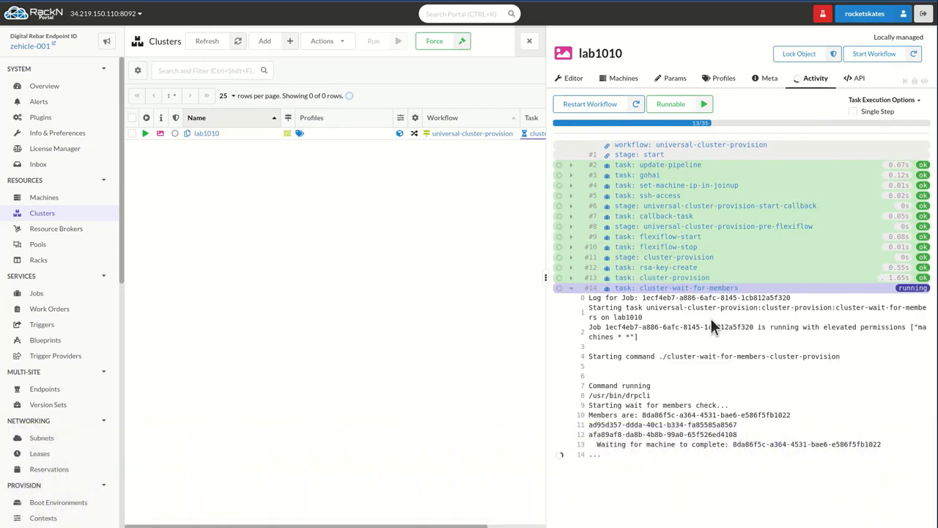
mouse_move(726, 405)
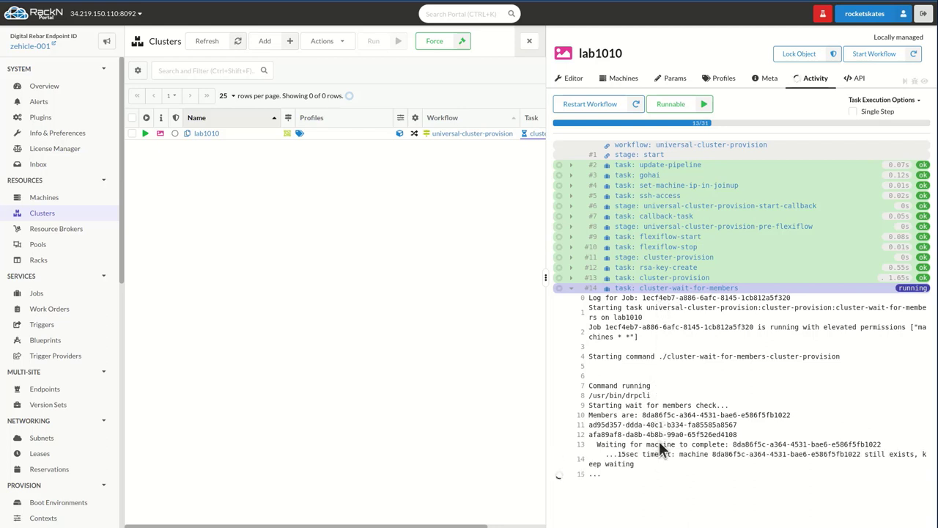
mouse_move(57, 203)
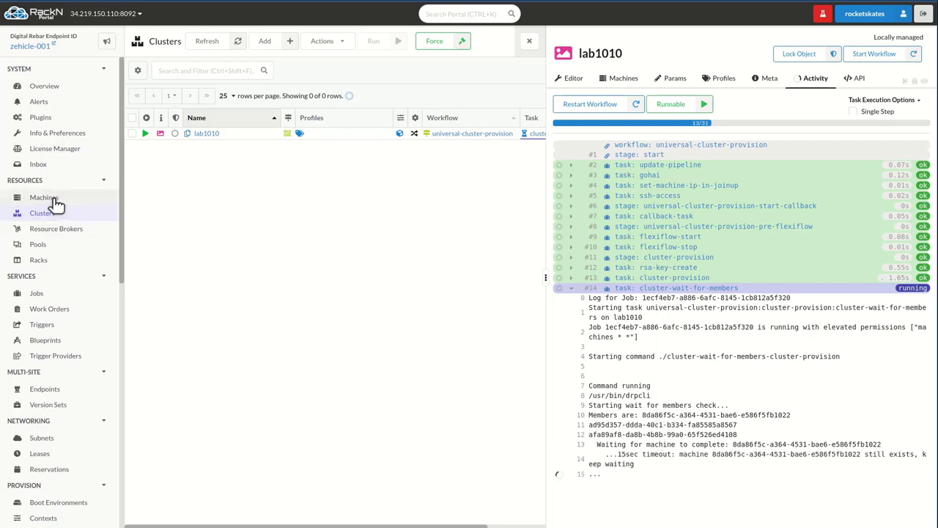
- Check machines lab1010-0 to lab1010-2, then view context-broker's activity with its work order
click(43, 197)
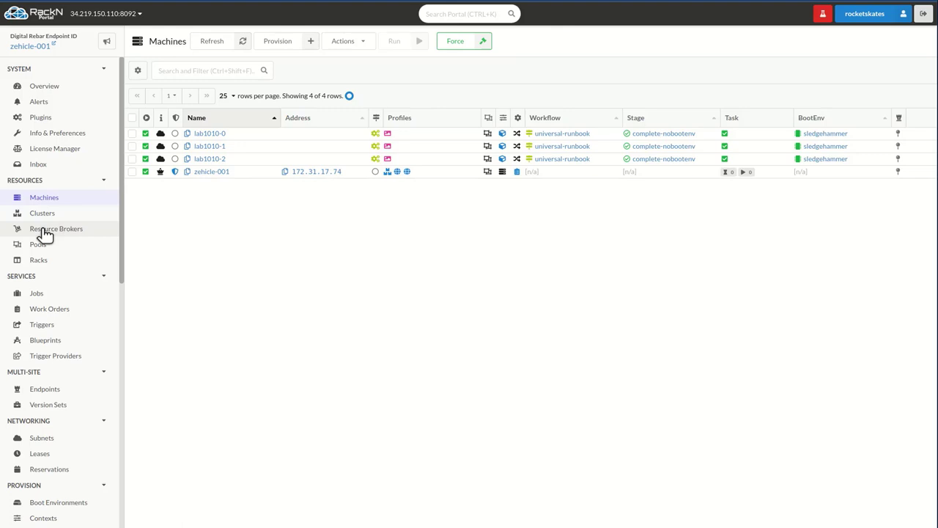
click(55, 227)
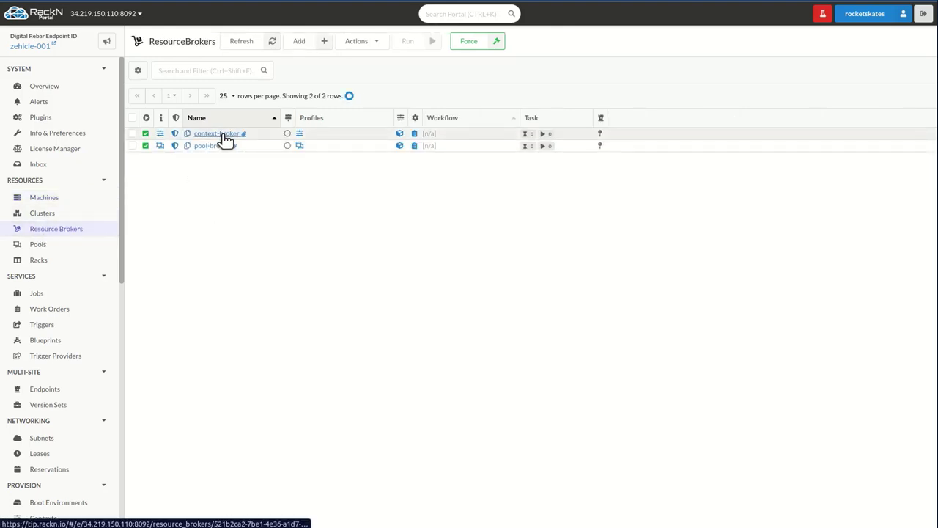
click(215, 134)
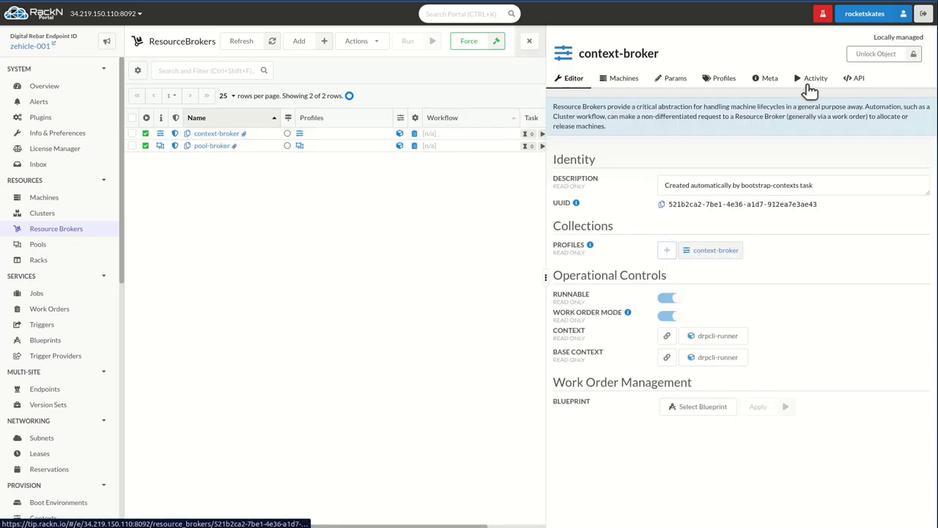
click(816, 77)
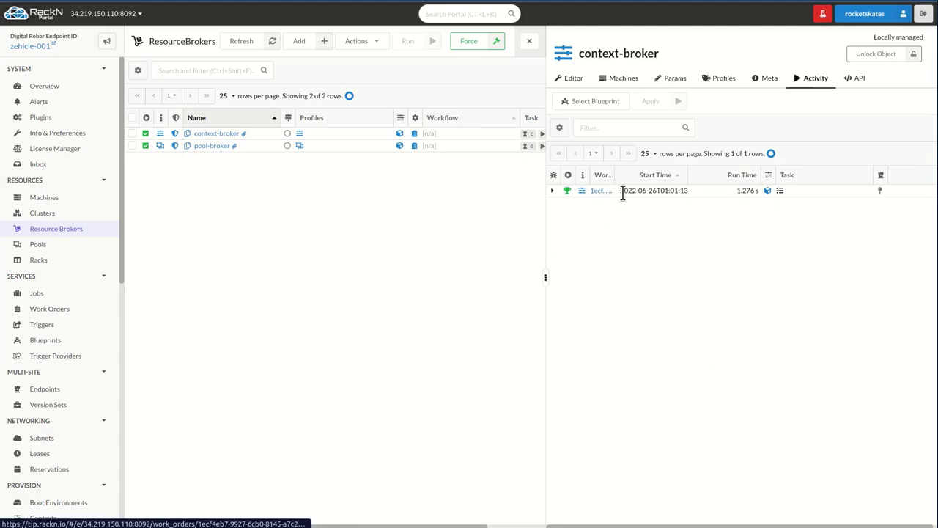
mouse_move(600, 195)
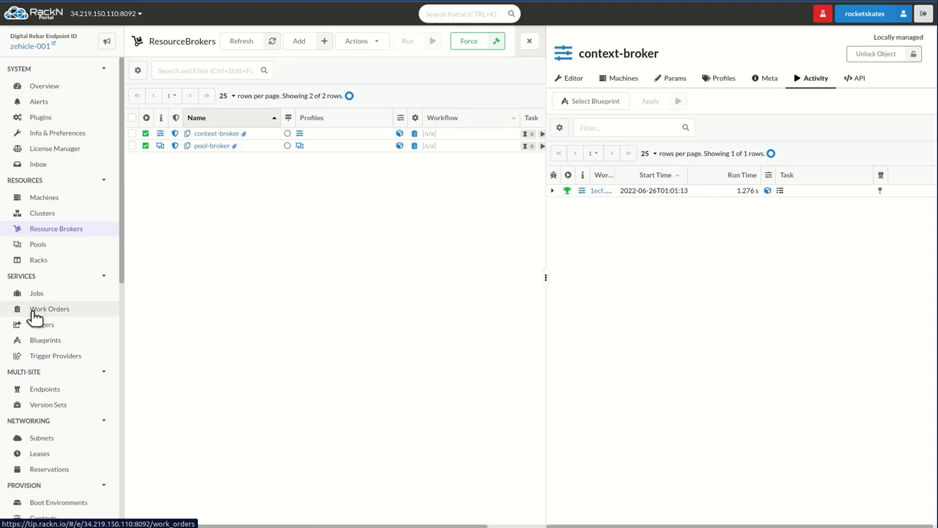
- Open work order 1ecf4eb7 from Work Orders to see its 11 completed steps
click(49, 308)
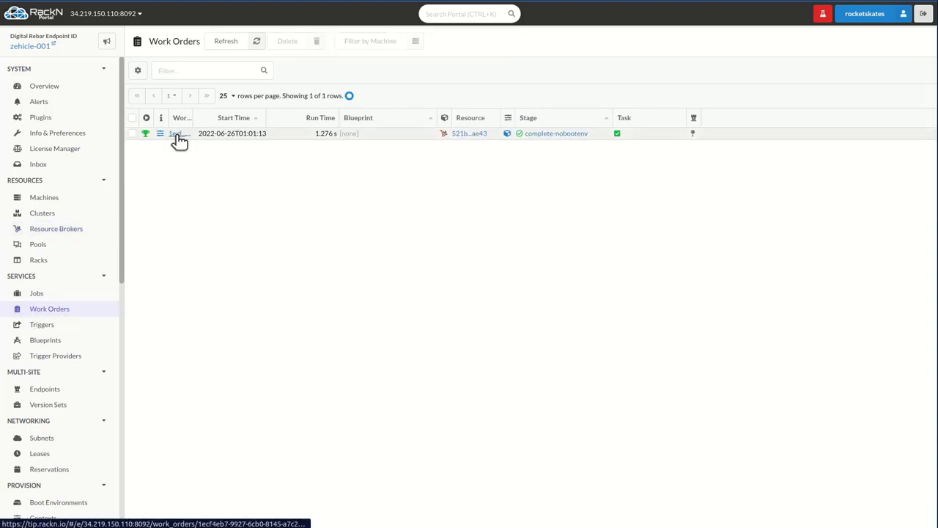
click(180, 134)
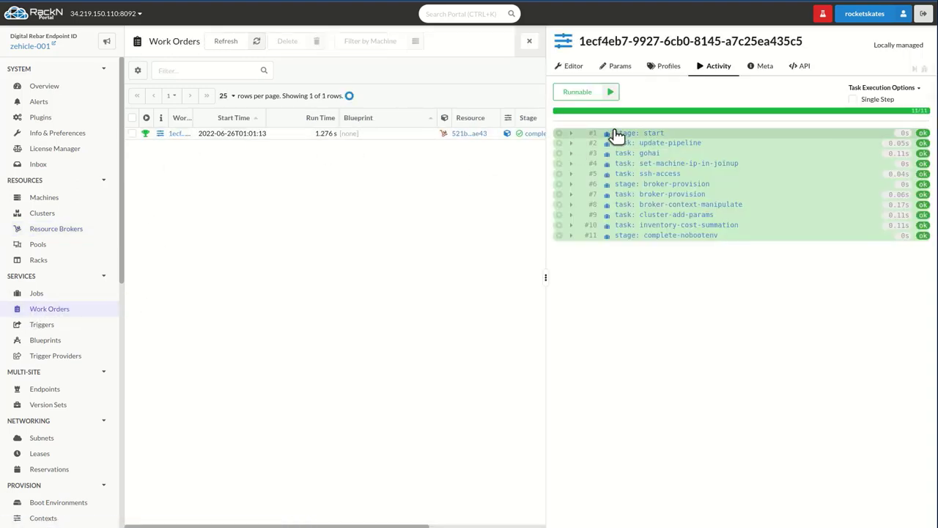
mouse_move(627, 235)
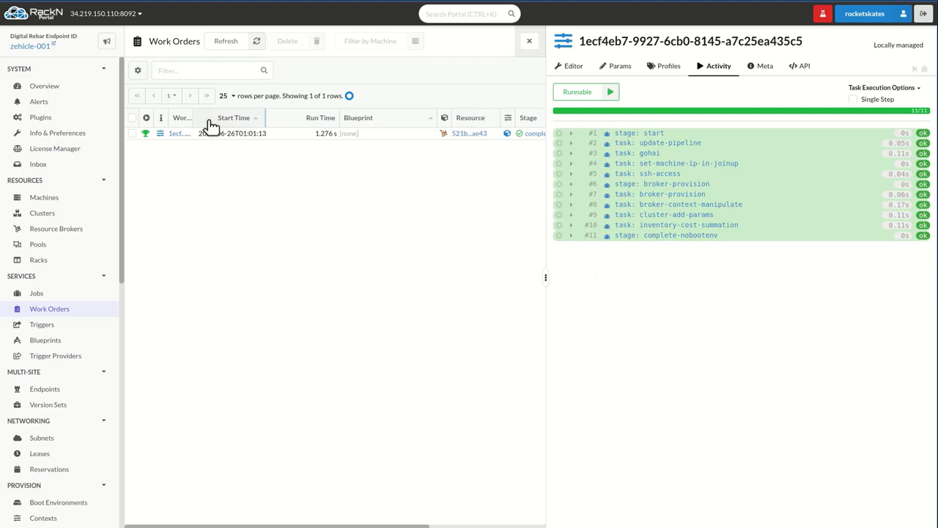
click(44, 86)
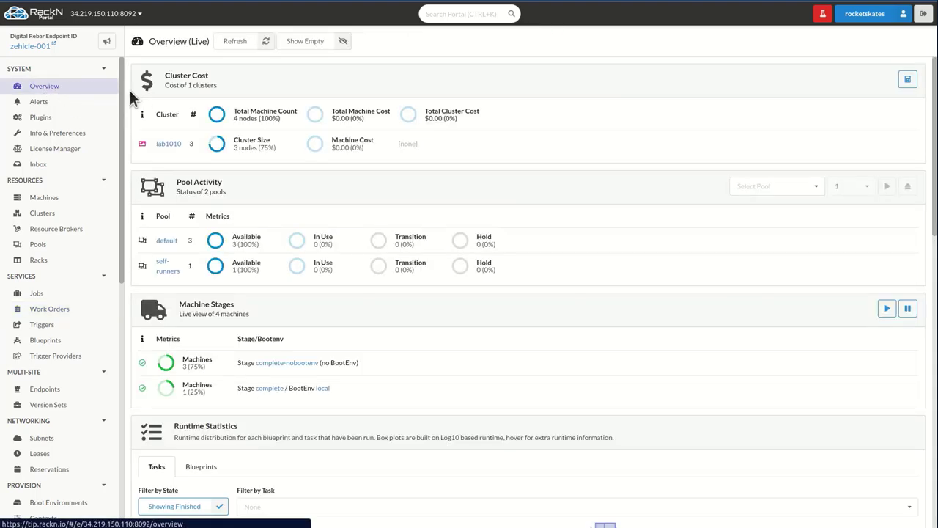
mouse_move(205, 275)
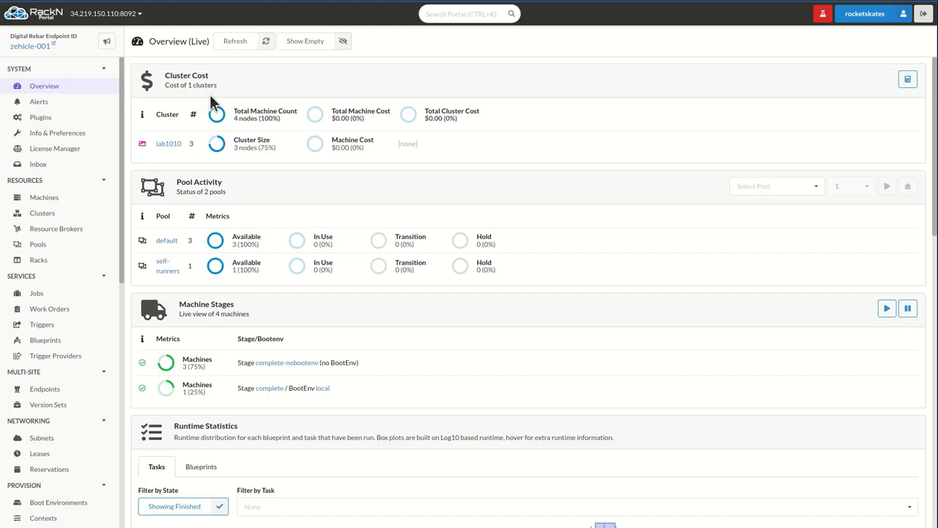
mouse_move(335, 99)
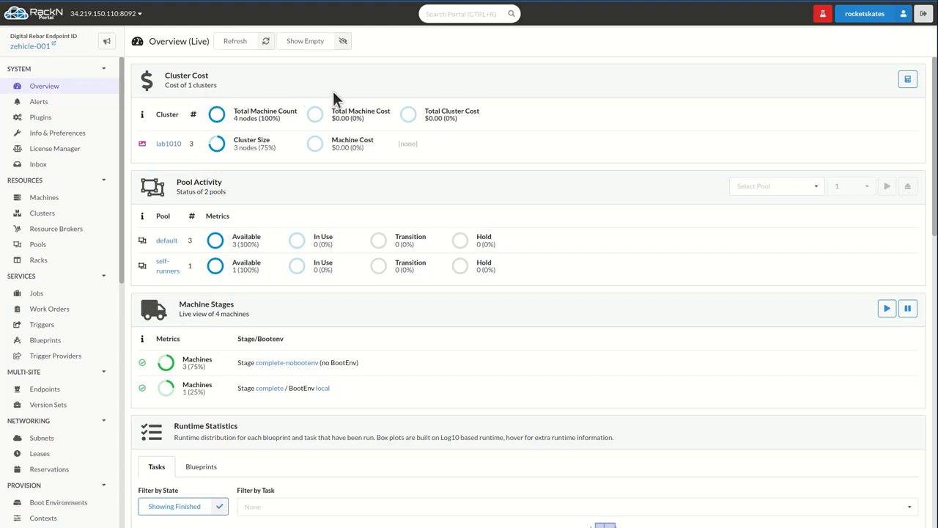
scroll(down, 3)
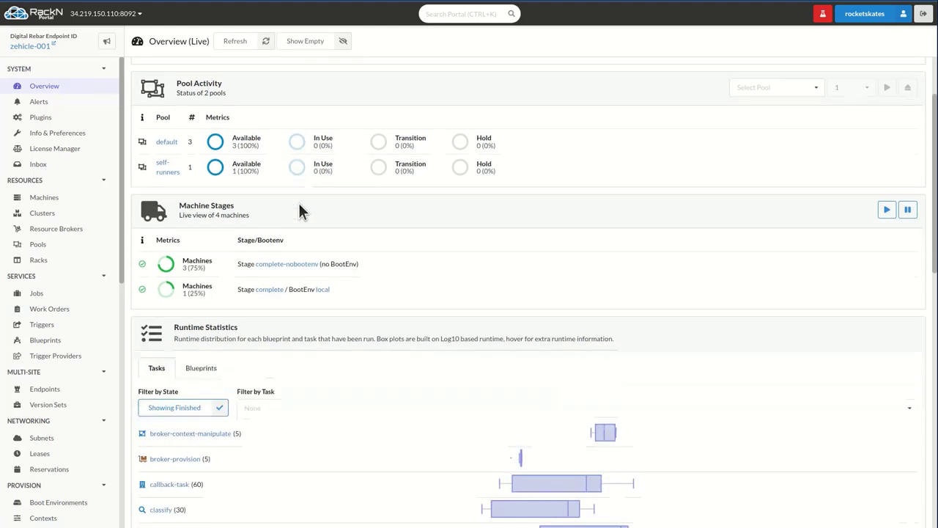
scroll(down, 3)
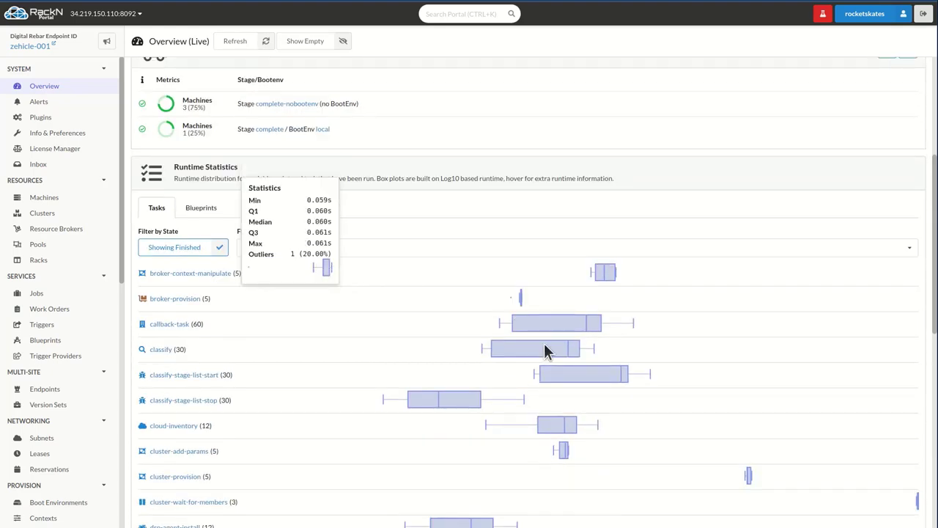
mouse_move(564, 380)
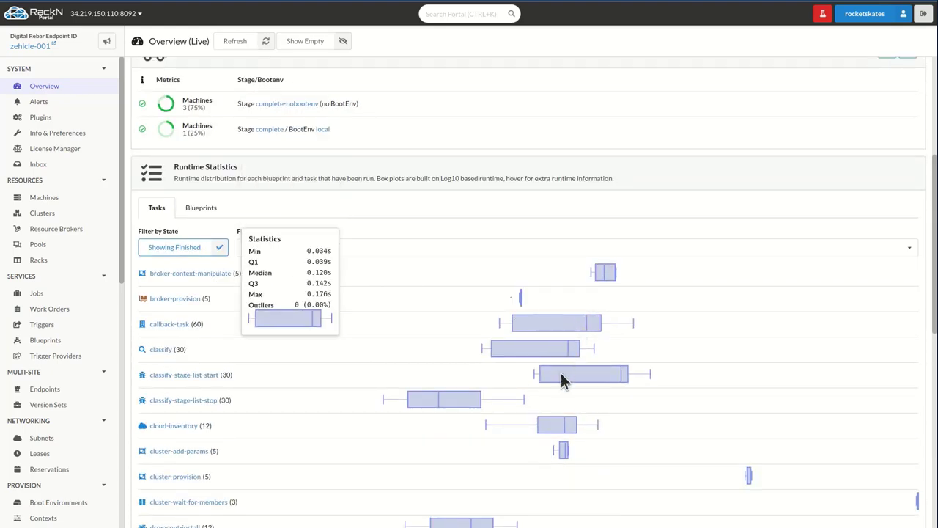
scroll(down, 3)
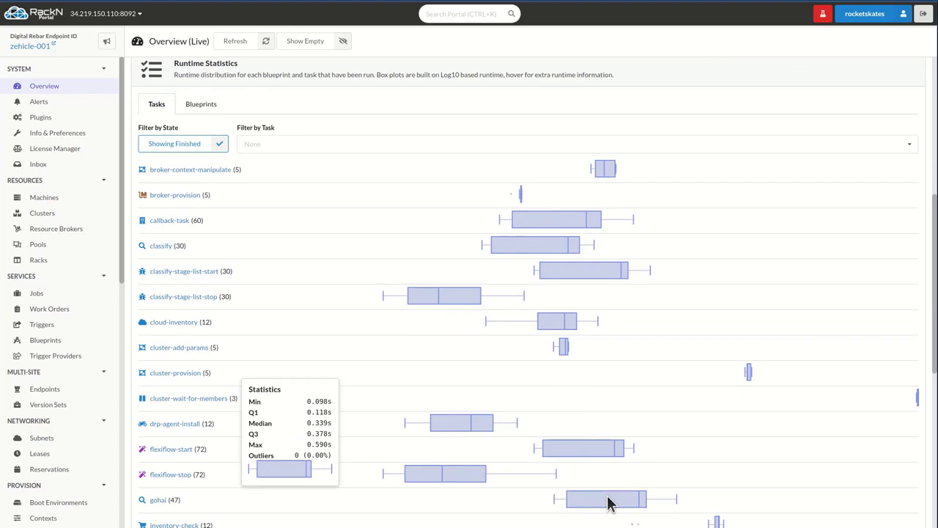
scroll(down, 3)
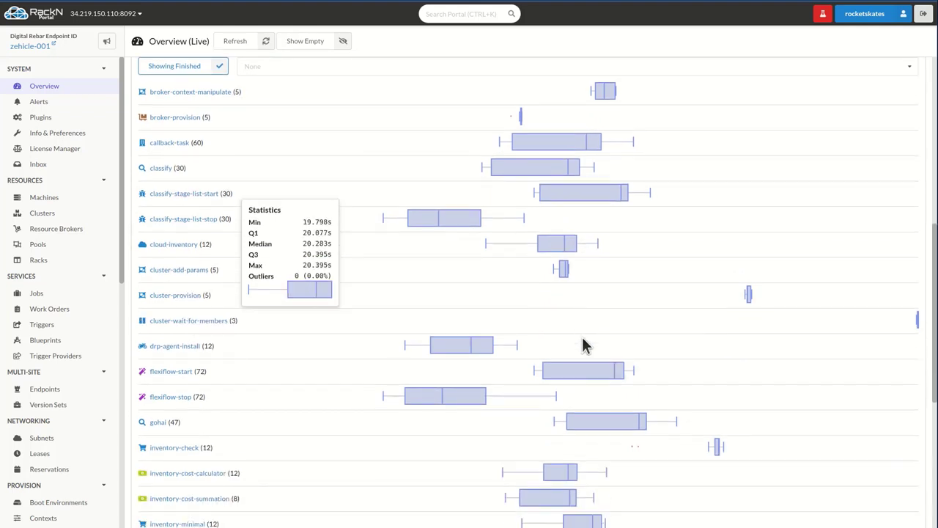
mouse_move(579, 449)
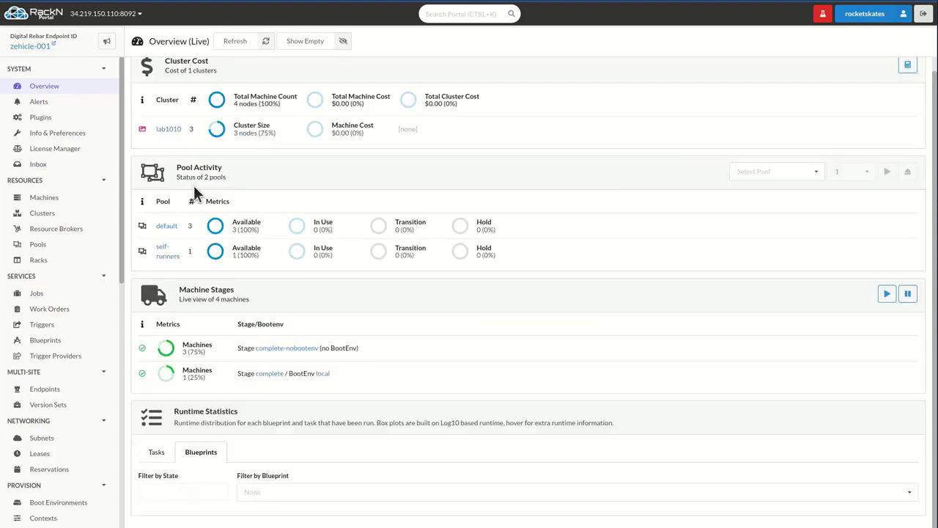
click(183, 491)
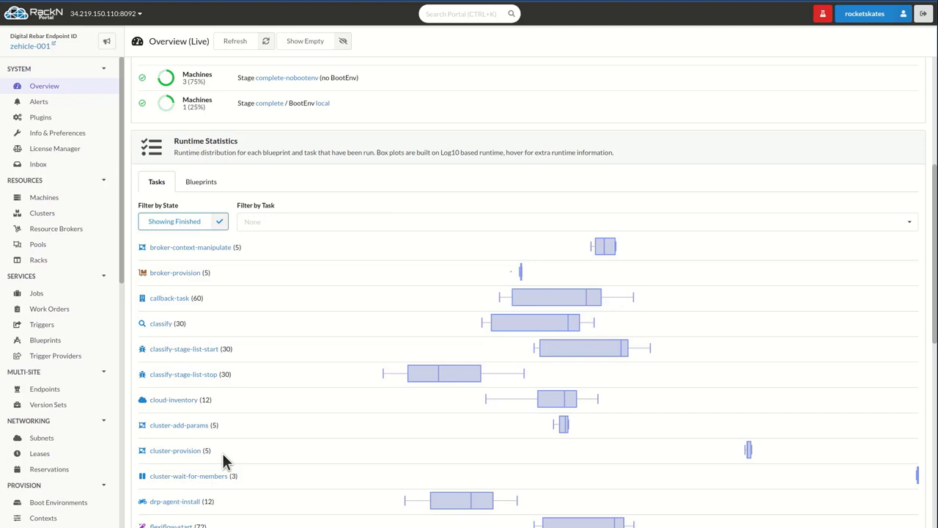
mouse_move(299, 369)
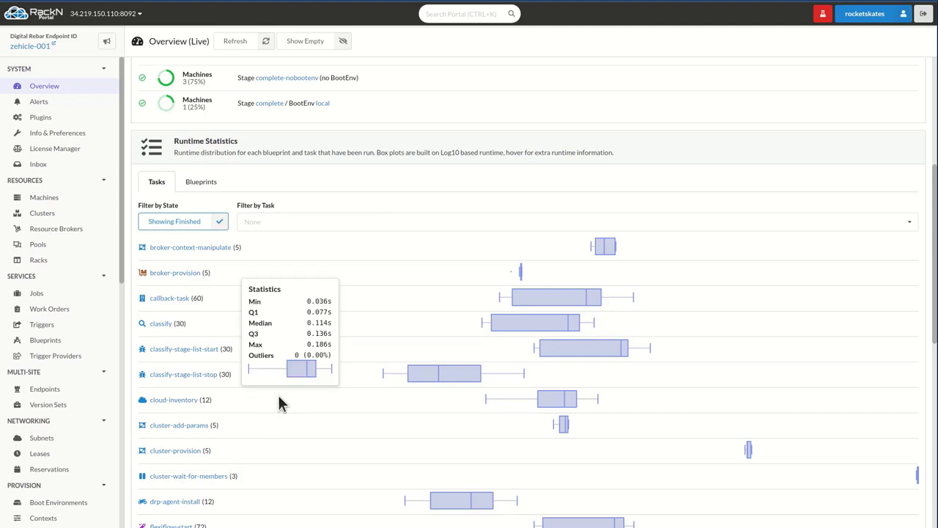
mouse_move(44, 197)
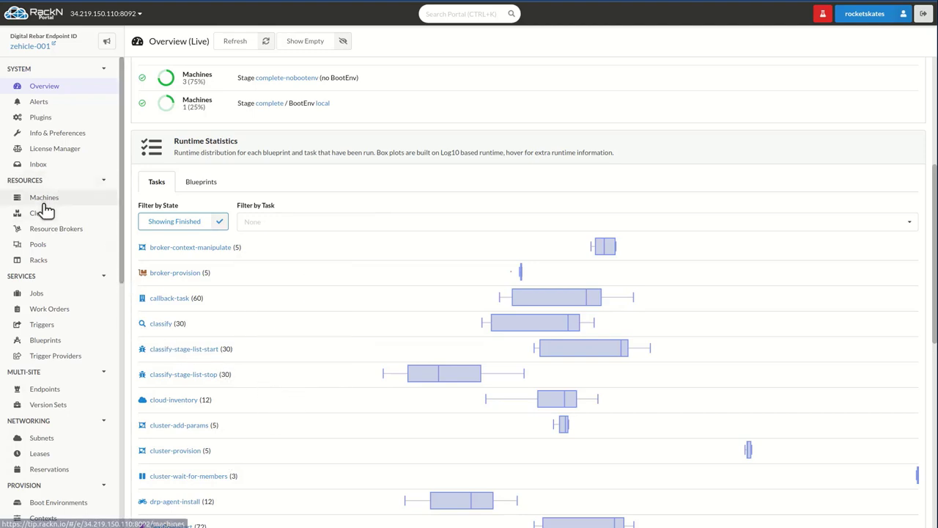
- Open machine lab1010-0 and review its Params, Profiles and 31-step completed activity
click(42, 212)
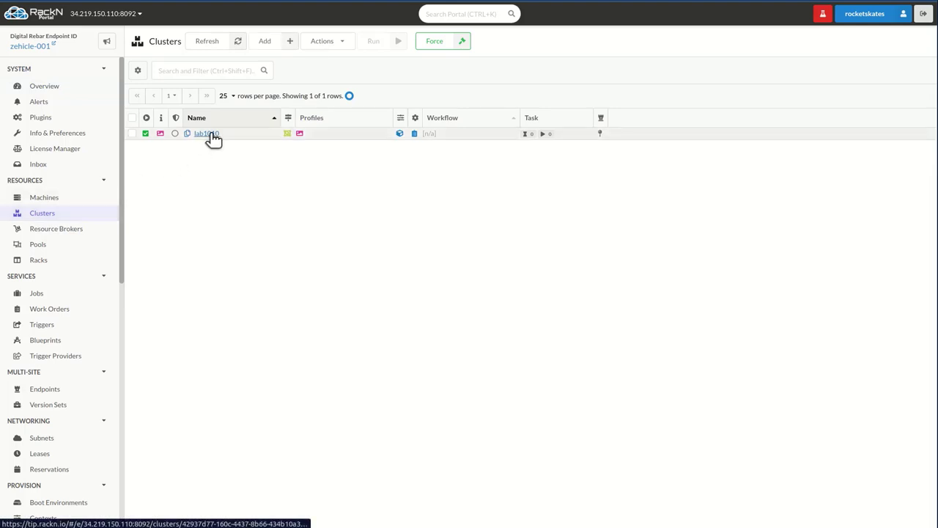
click(44, 197)
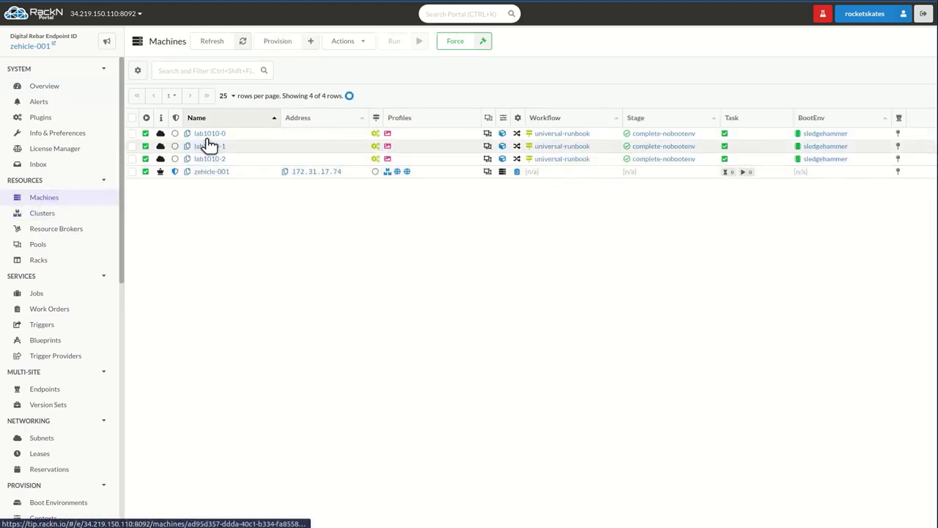
click(210, 133)
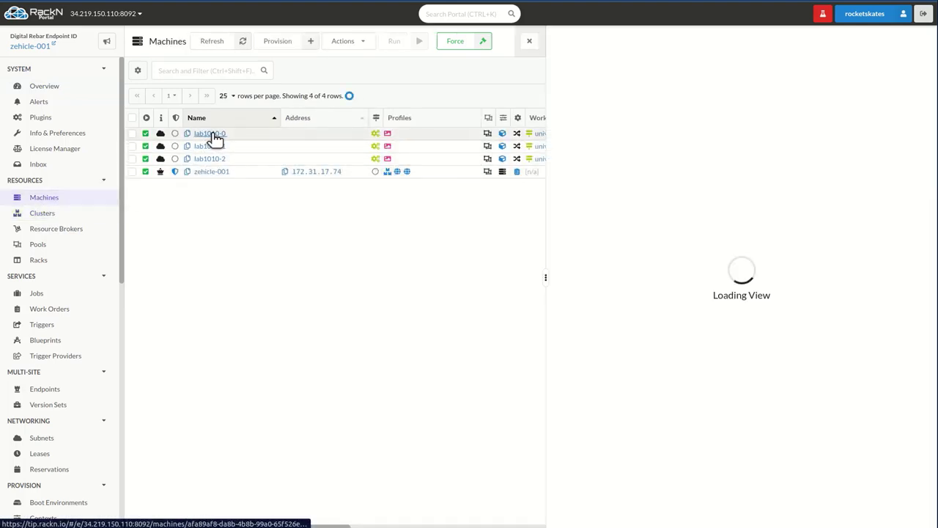
click(210, 133)
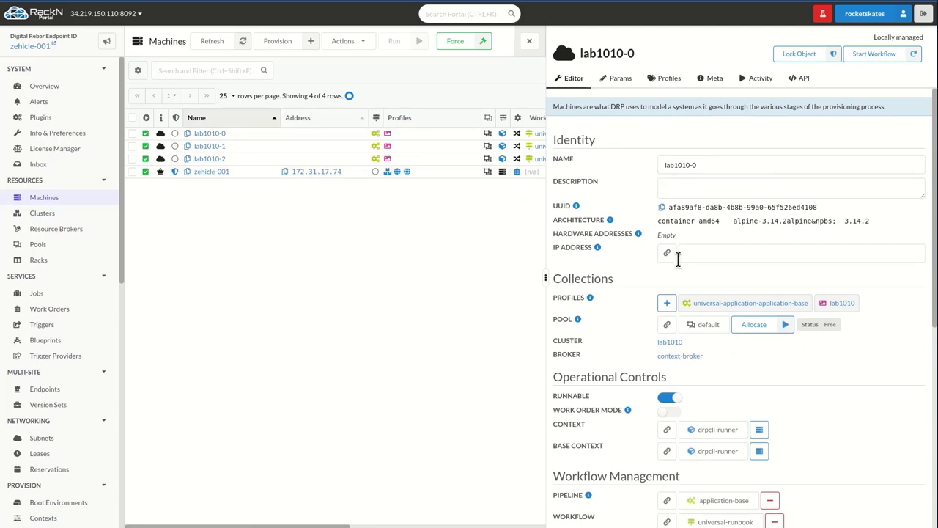
scroll(down, 3)
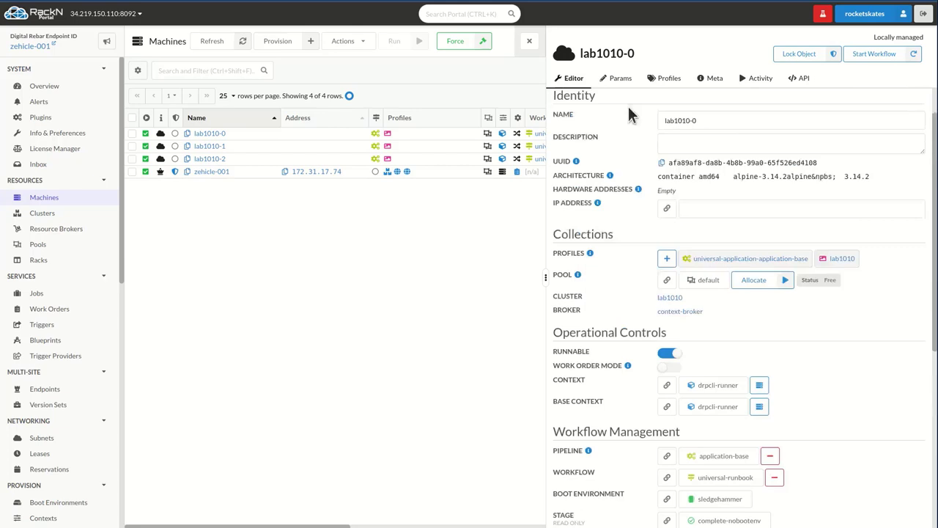
click(620, 77)
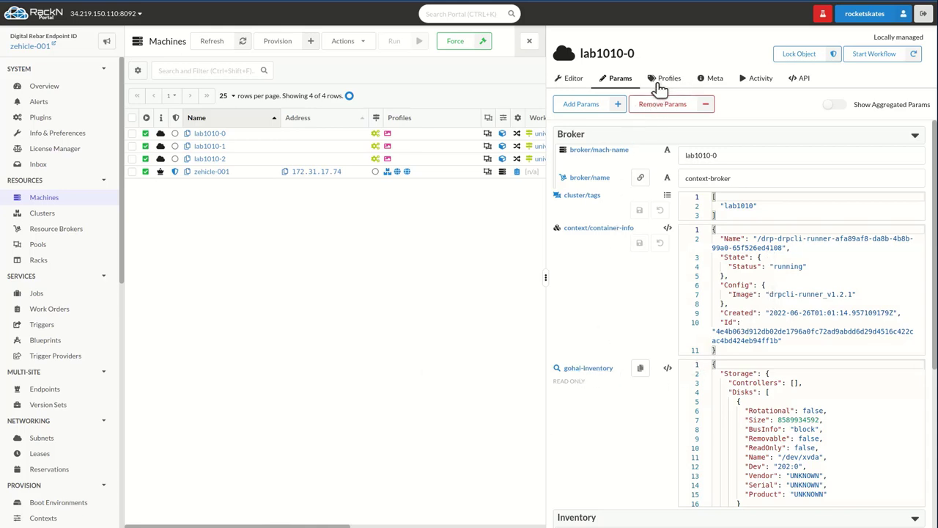
click(668, 77)
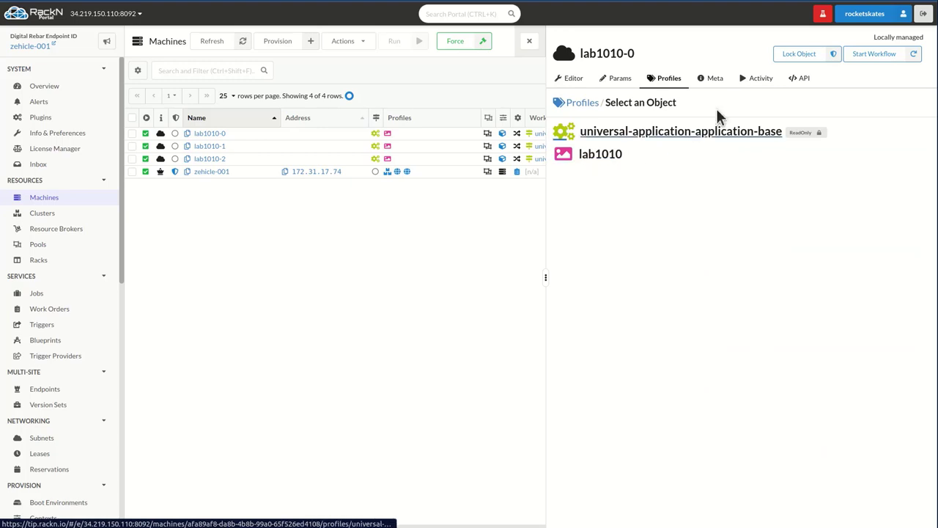
click(760, 78)
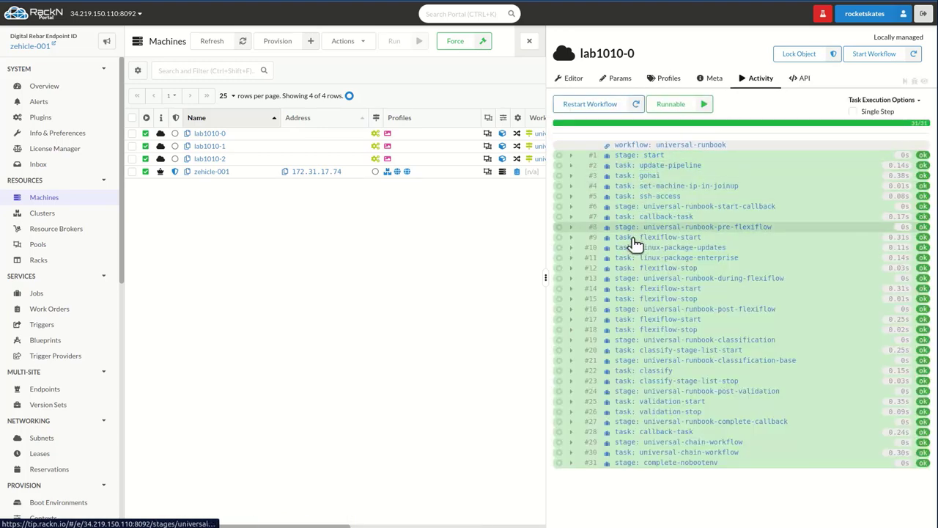
mouse_move(743, 442)
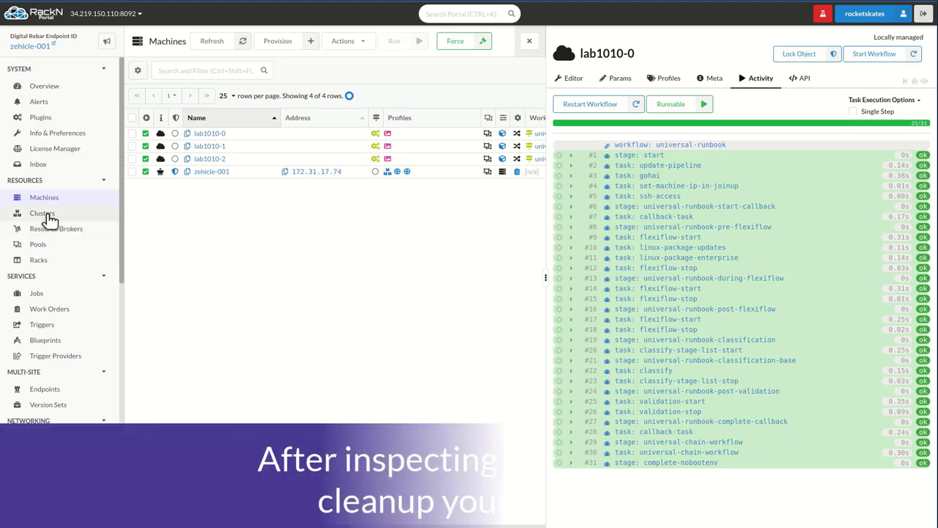
- Trigger cleanup of cluster lab1010 and open its universal-cluster-destroy activity
click(41, 213)
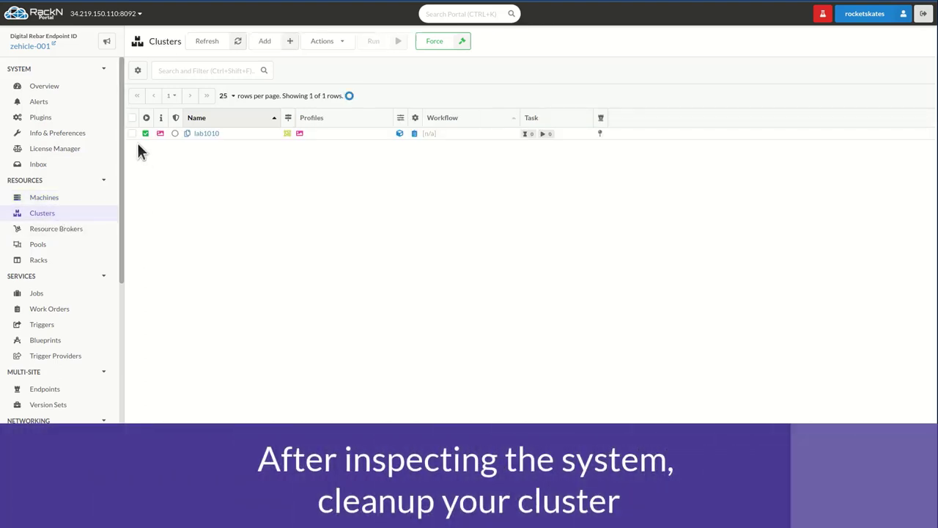
click(132, 133)
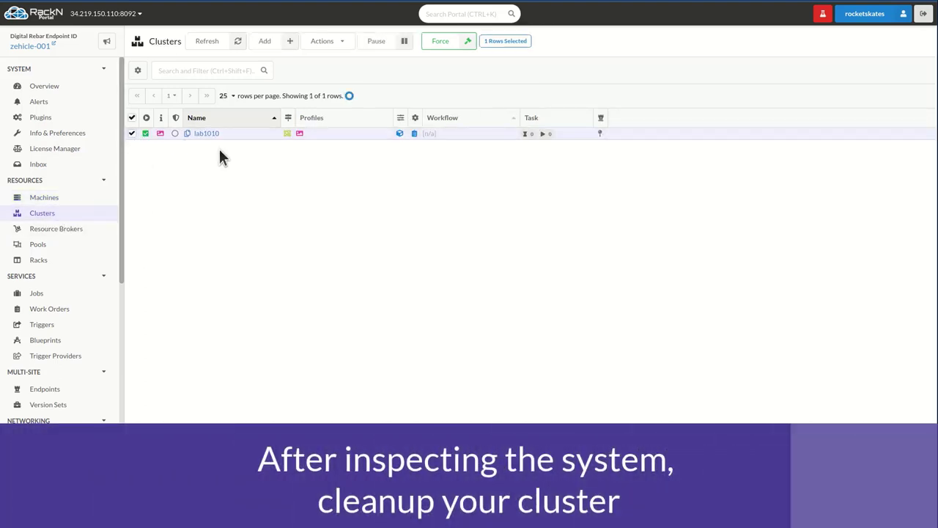
click(322, 40)
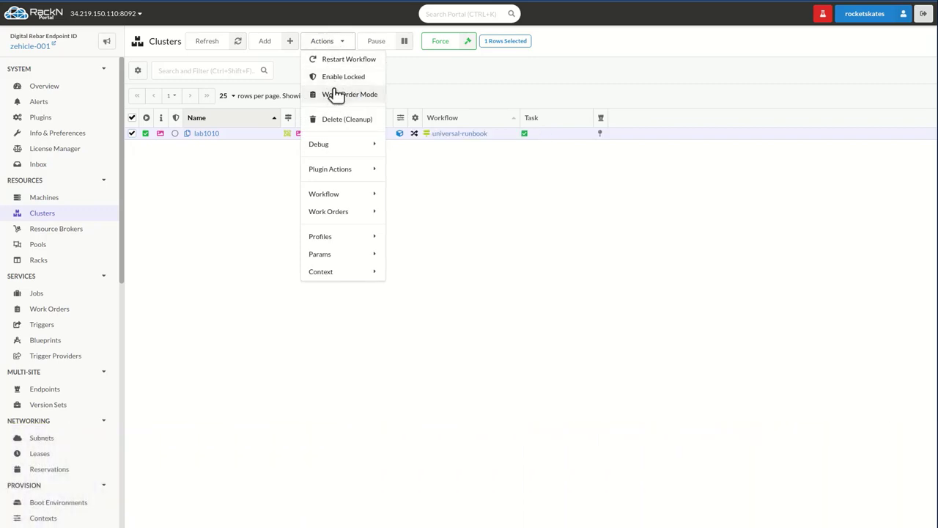
click(347, 119)
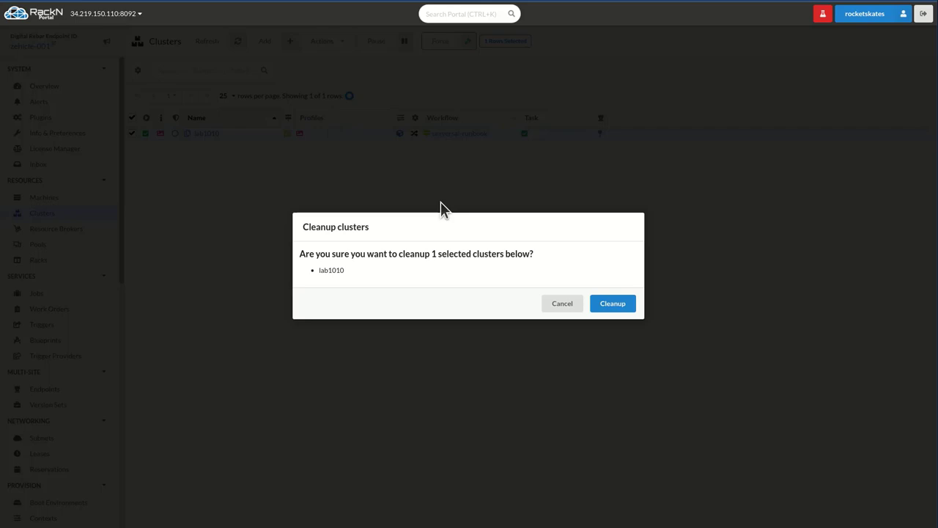
mouse_move(612, 302)
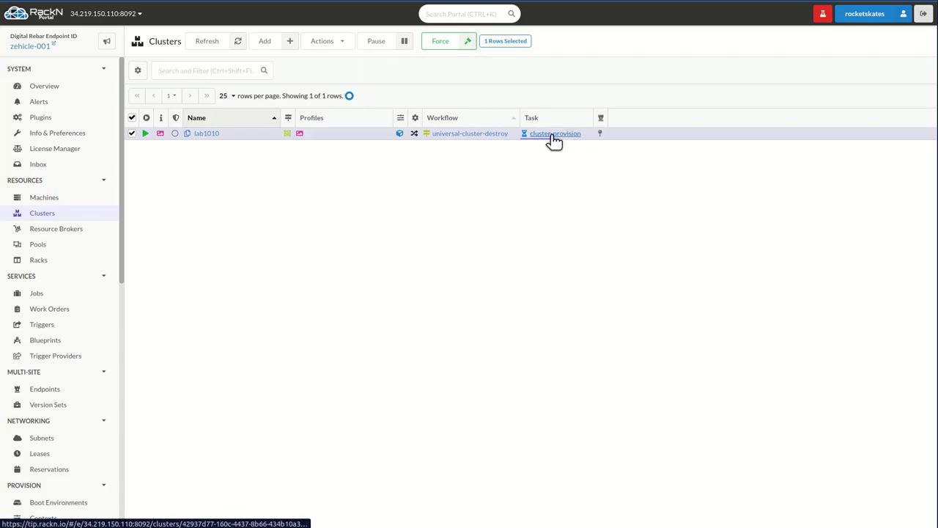
click(555, 134)
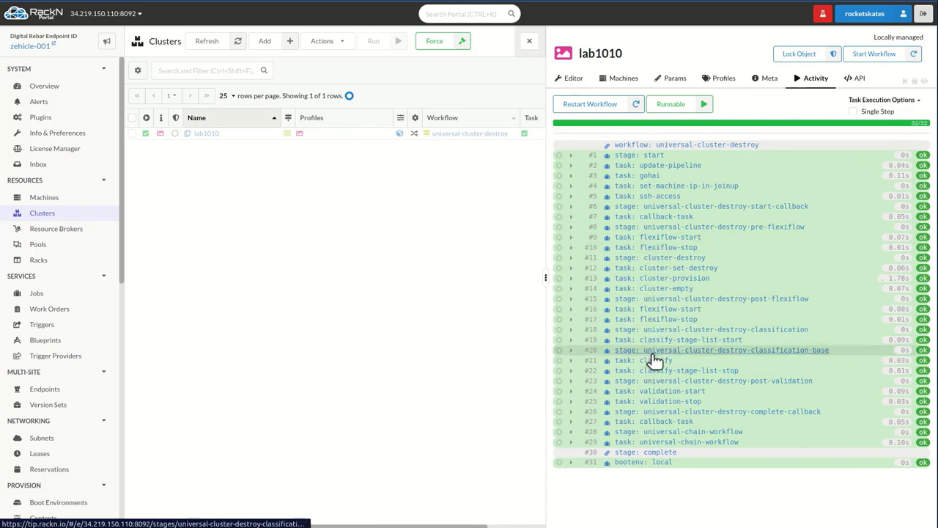
- Review context-broker's activity history, the machines list, then the two completed work orders
click(55, 228)
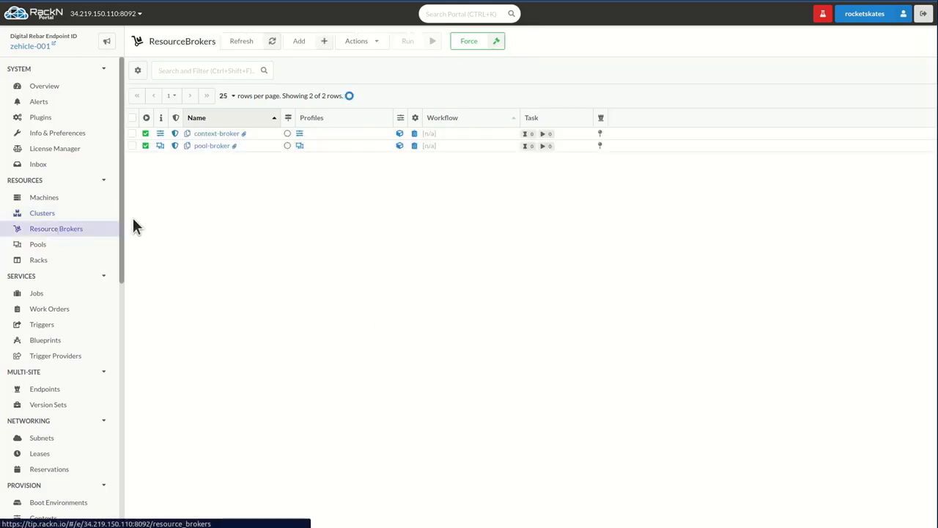
click(216, 133)
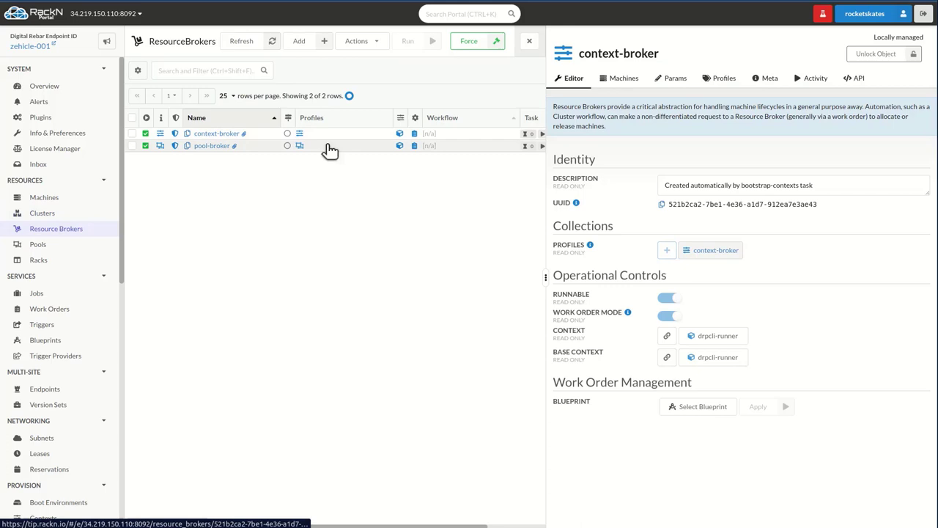
click(814, 77)
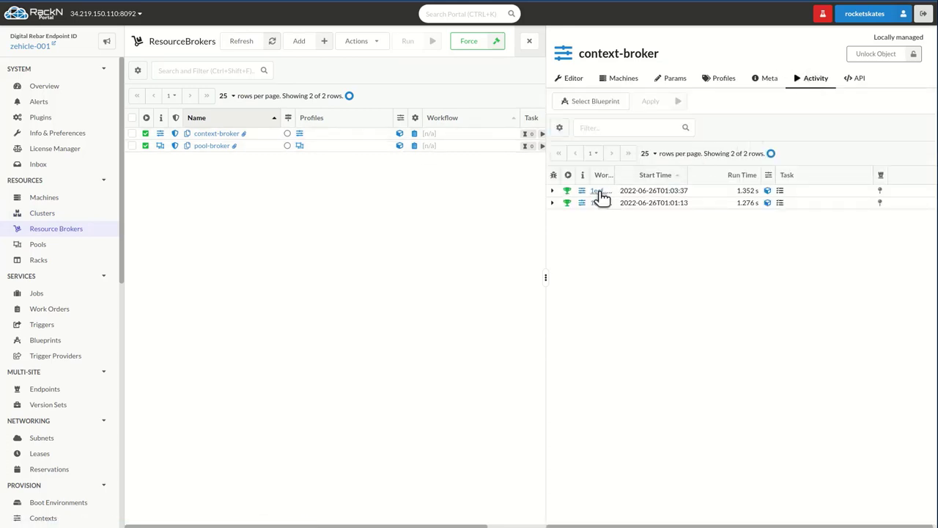
mouse_move(42, 213)
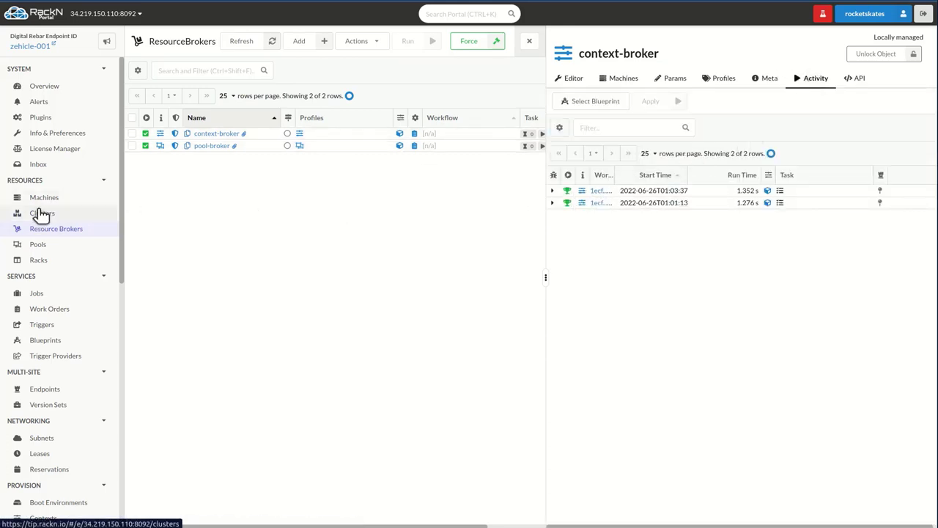
click(44, 197)
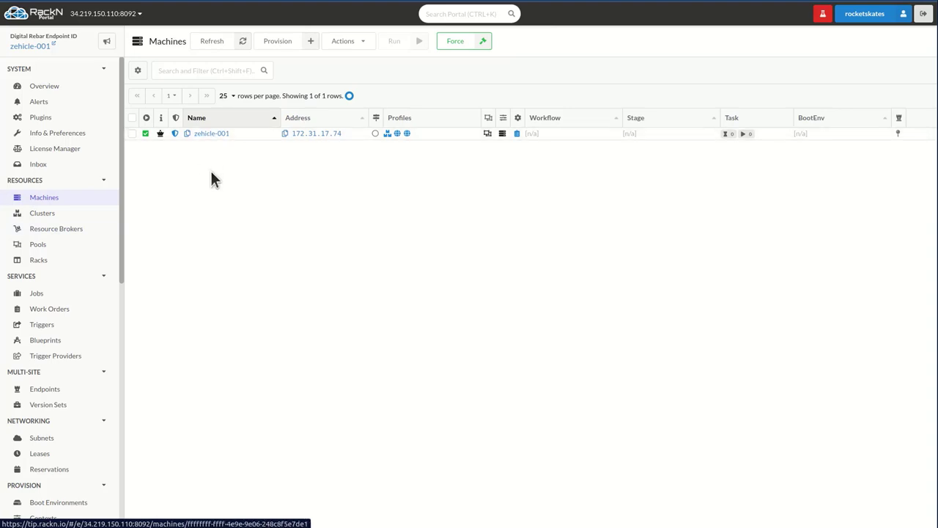
mouse_move(222, 185)
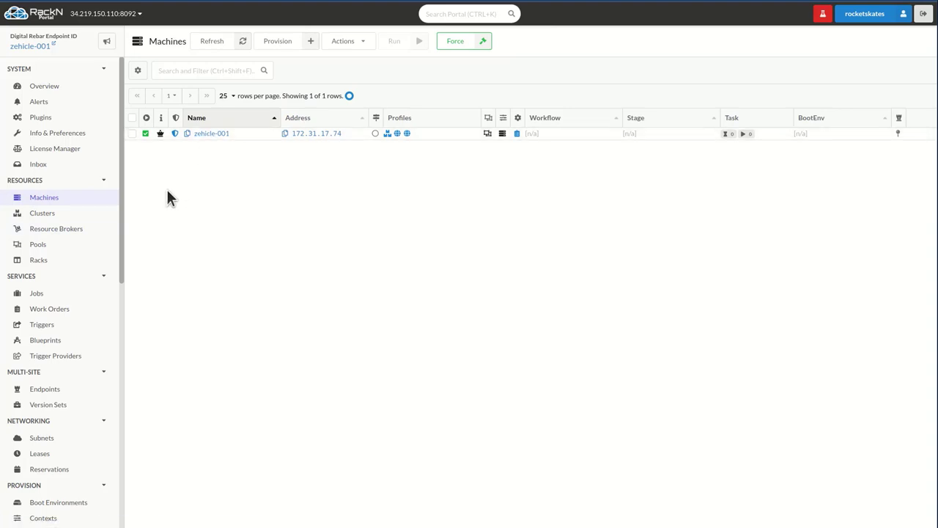
mouse_move(50, 353)
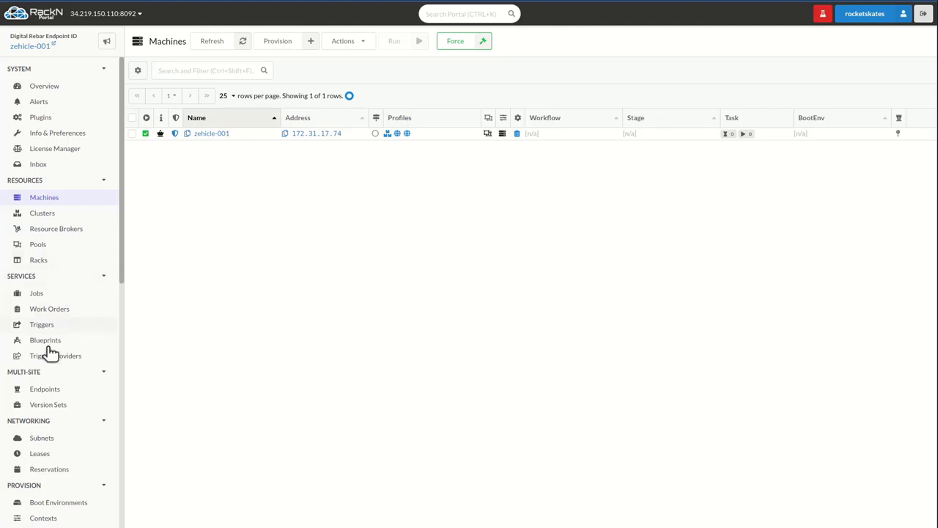
click(49, 308)
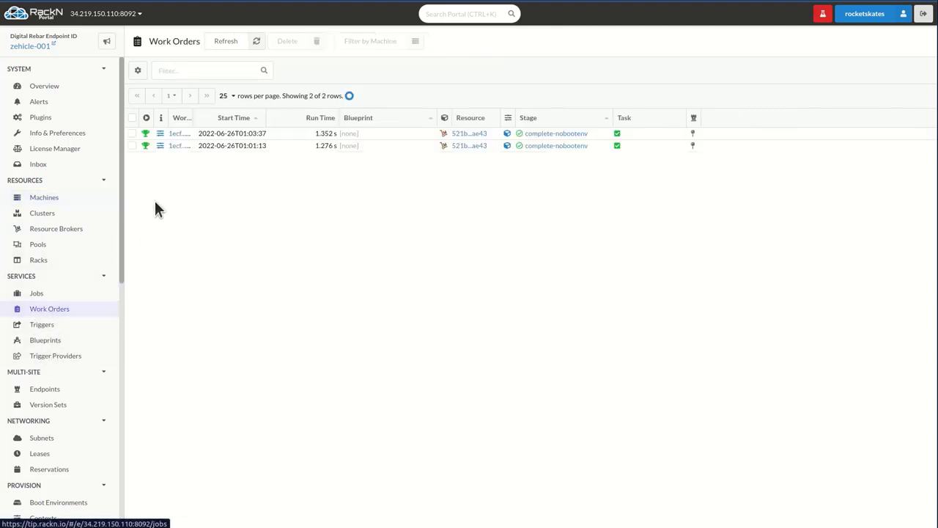
- Browse the teardown's Jobs log, then check Machines and the now-empty Clusters list
click(36, 292)
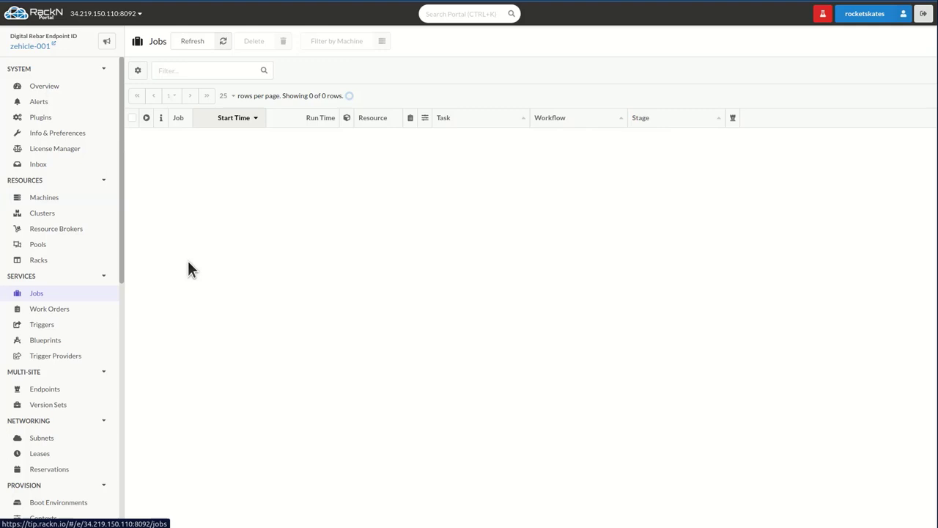
click(192, 40)
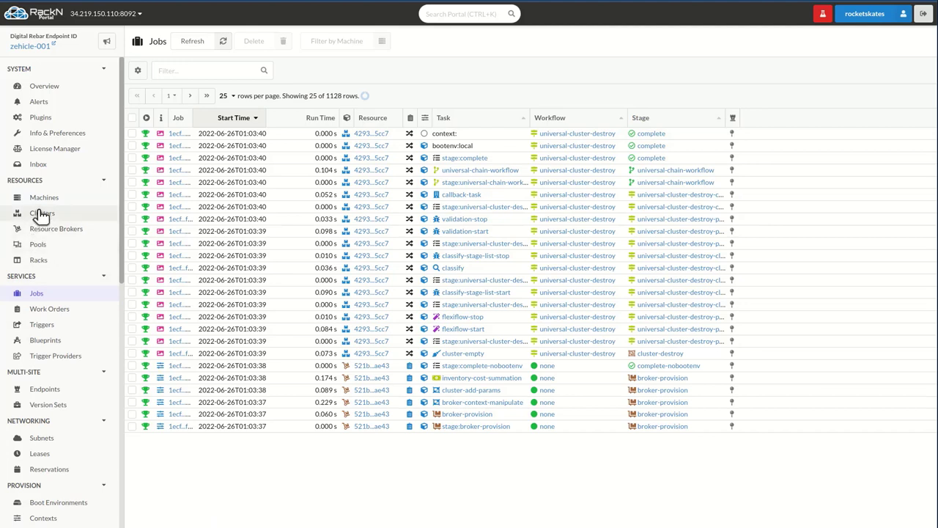
click(44, 197)
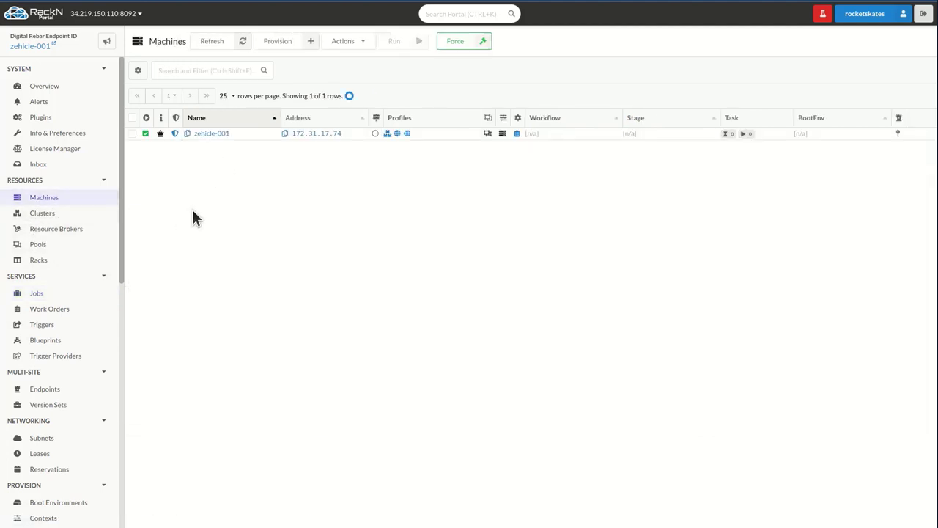
click(41, 213)
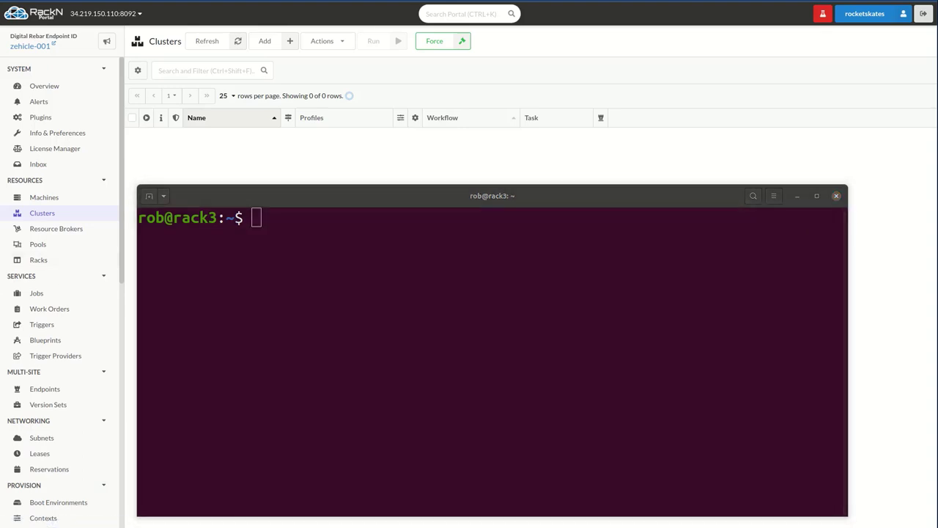
mouse_move(396, 324)
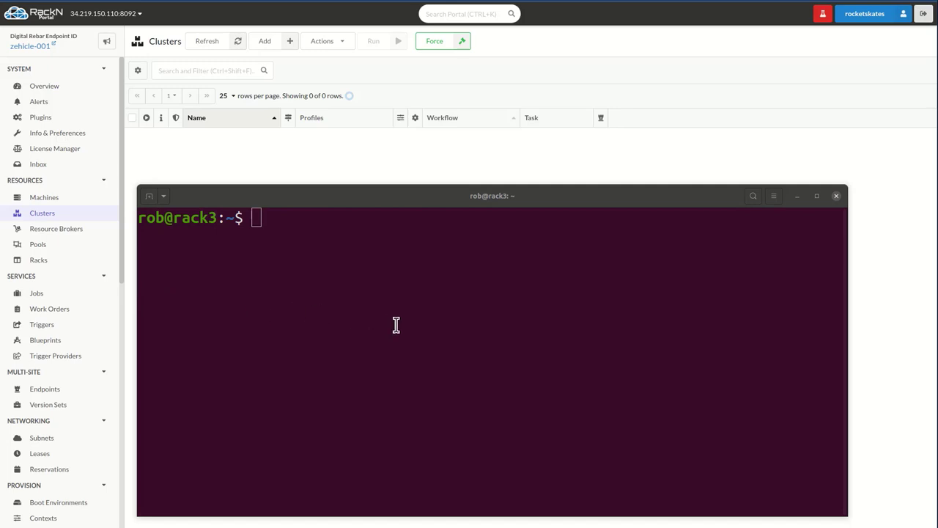
mouse_move(393, 328)
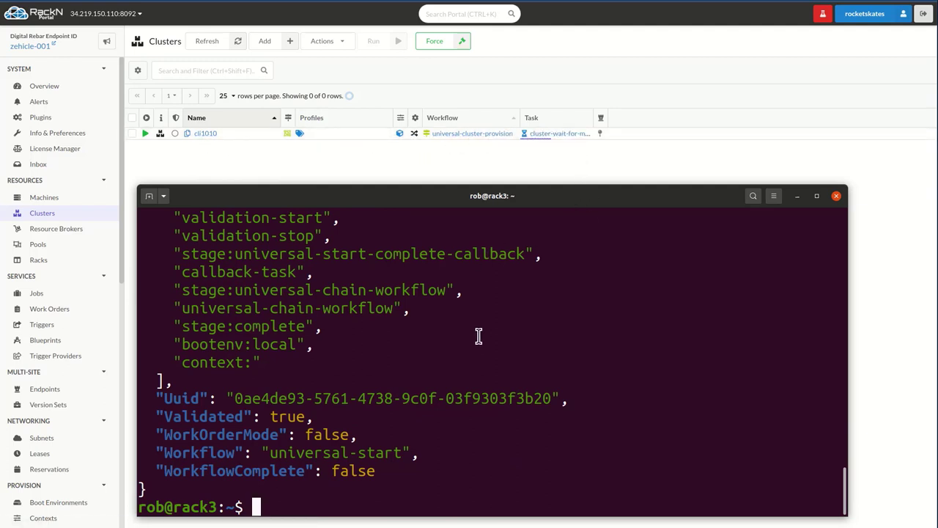
mouse_move(501, 345)
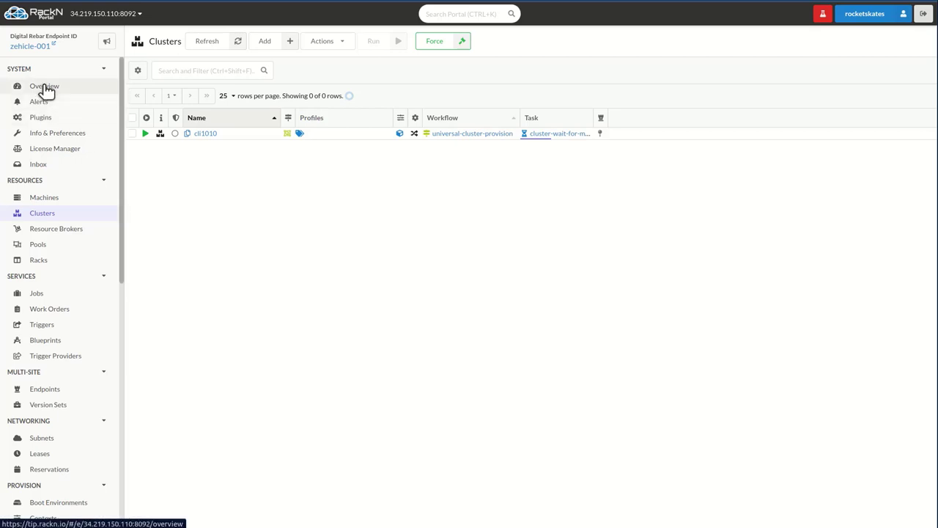
- Open the live overview dashboard showing cli1010's three healthy member machines
click(44, 86)
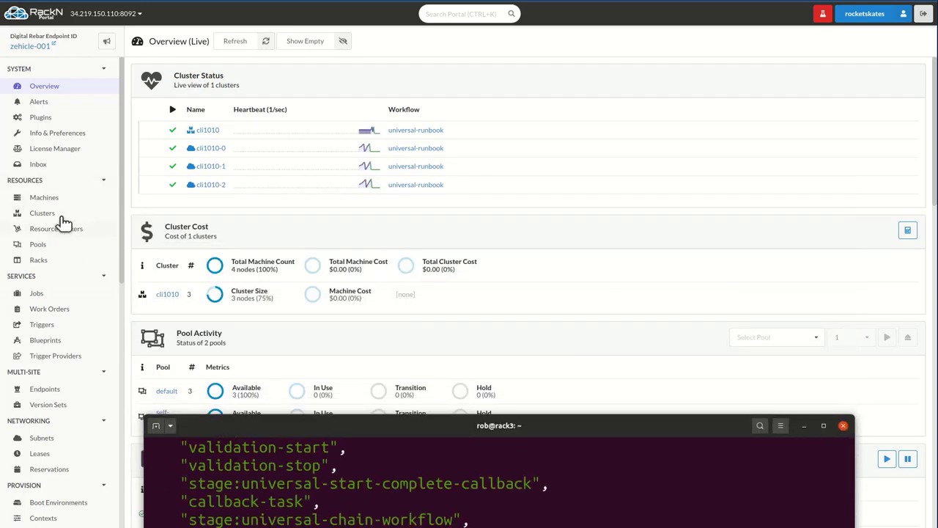
- Return to the clusters list and turn work-order mode off for cli1010 with drpcli
click(41, 213)
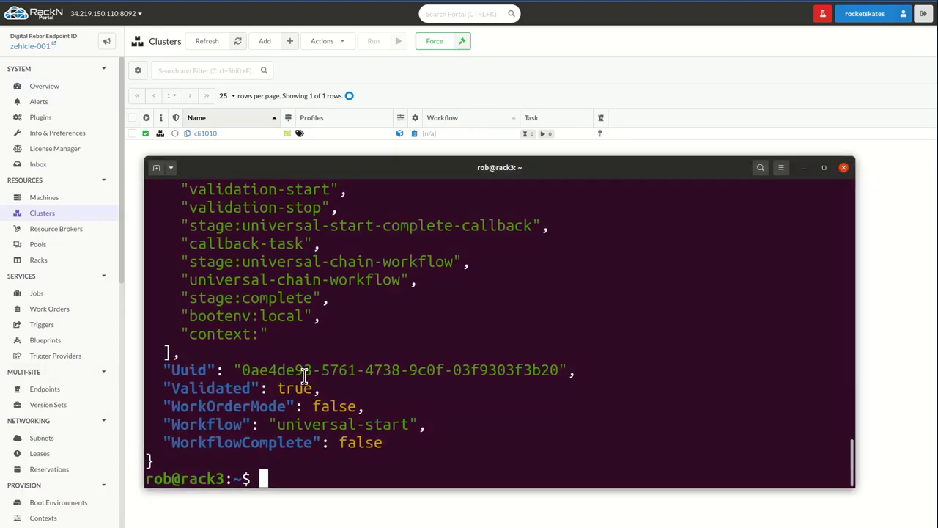
text(drpcli clusters work_order off Name:cli1010)
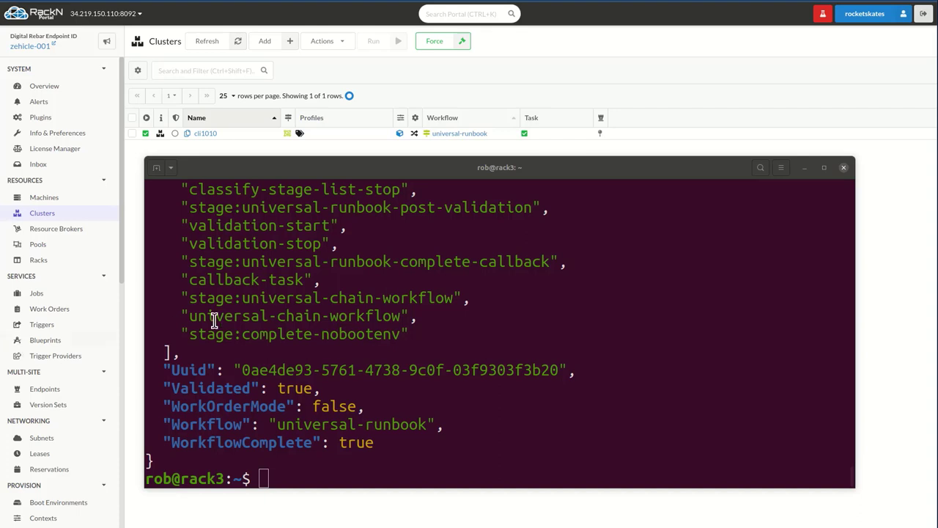
- Run 'drpcli clusters cleanup Name:cli1010' to delete the cli1010 cluster
text(drpcli clusters cleanup Name:cli1010)
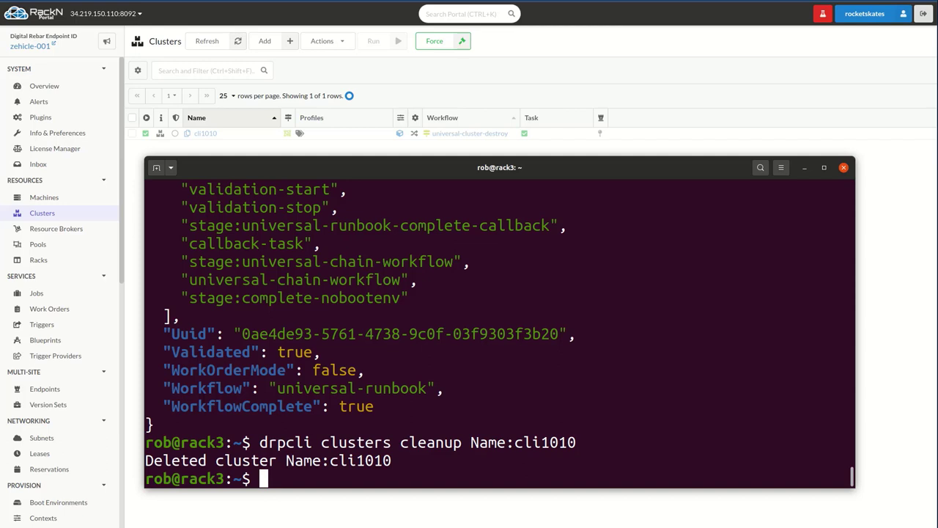
mouse_move(574, 301)
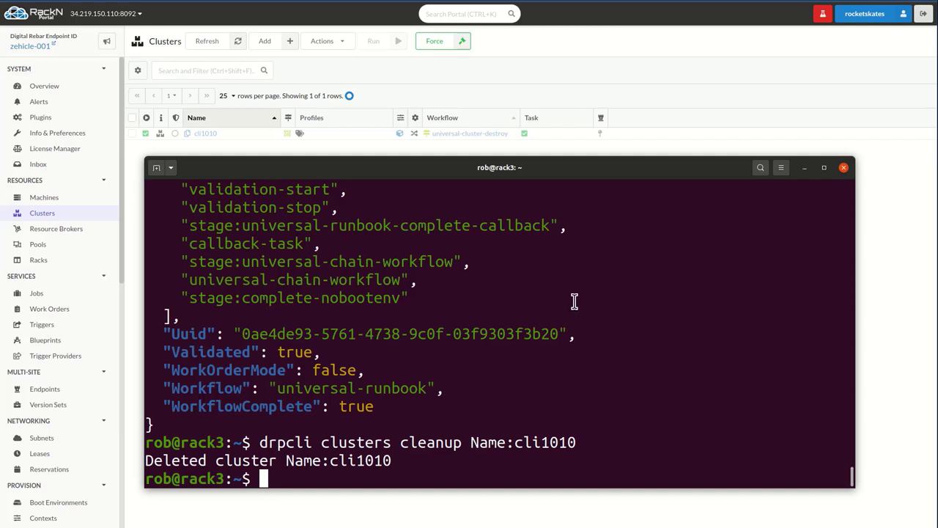
mouse_move(513, 224)
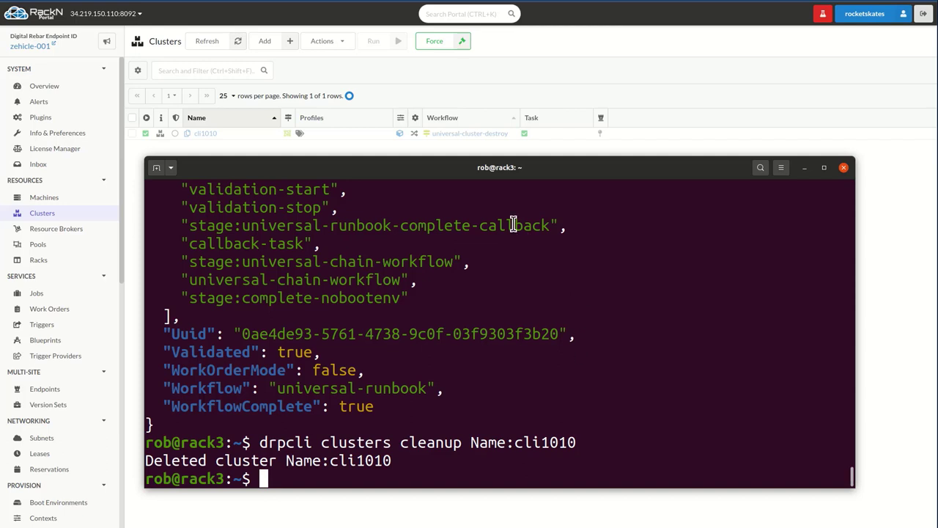